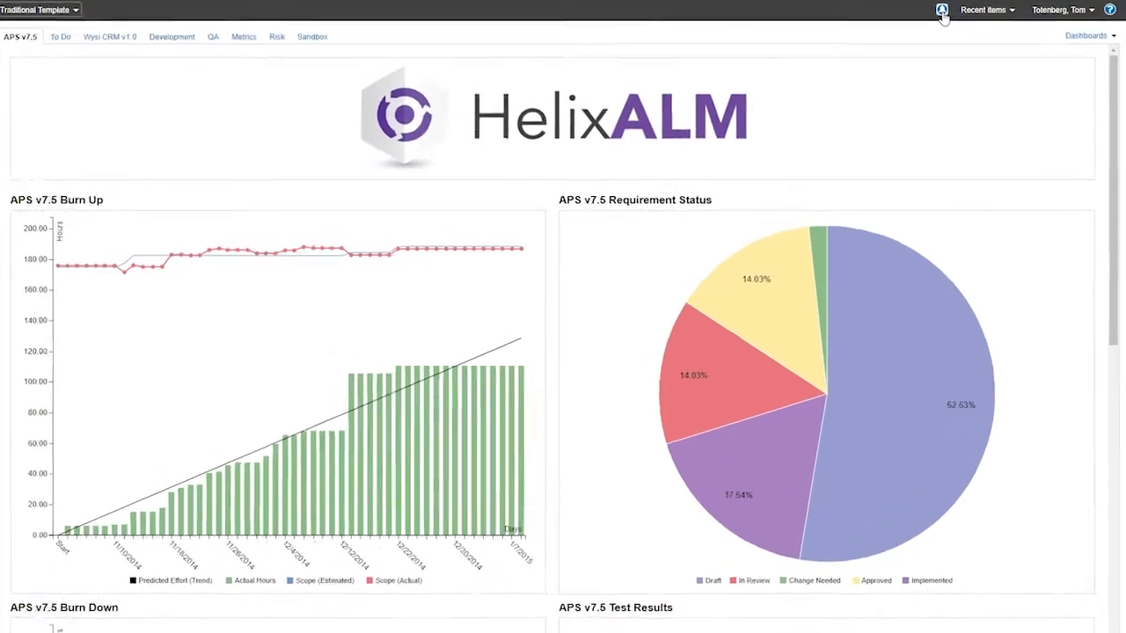
Open the watched items dropdown listing five watched issues, requirements and test cases
{"action": "left_click", "coordinate": [942, 10]}
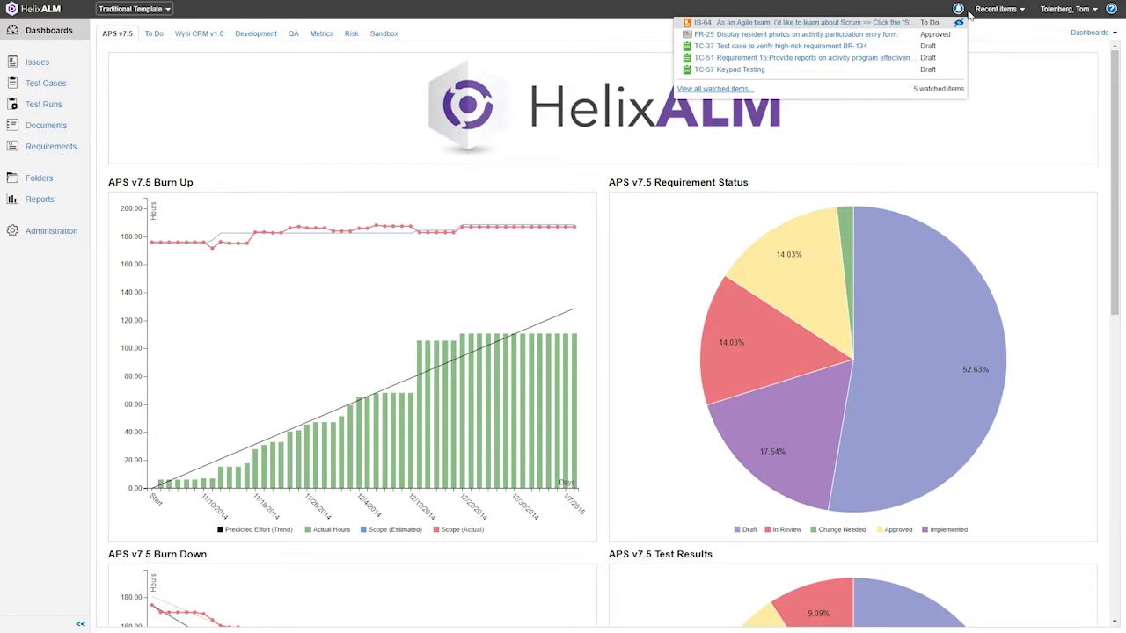
{"action": "mouse_move", "coordinate": [984, 29]}
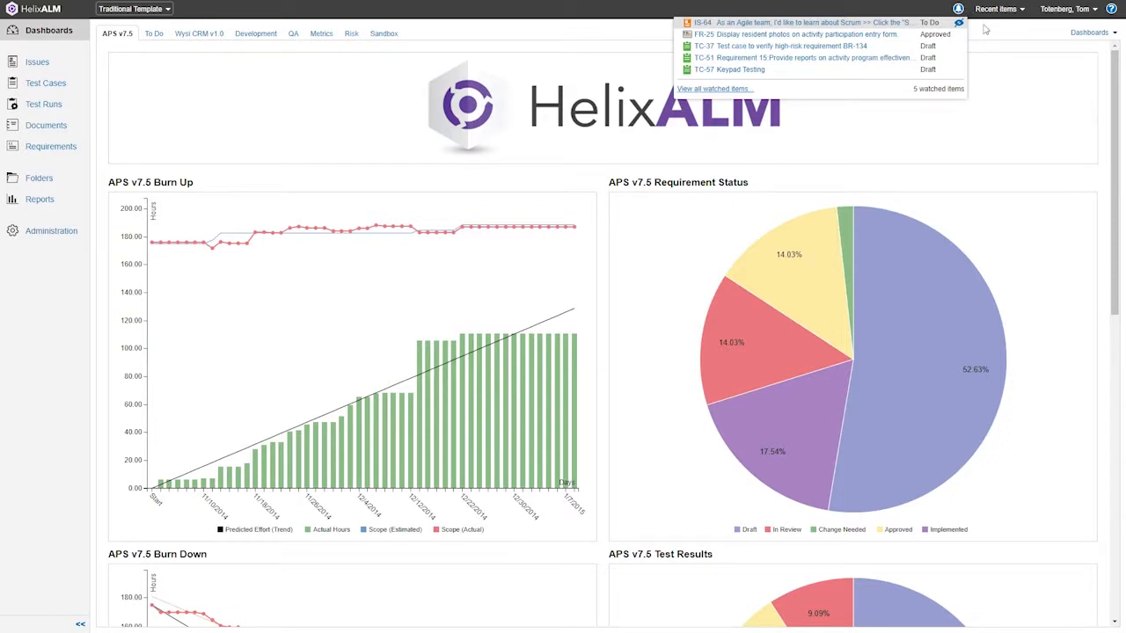
{"action": "left_click", "coordinate": [40, 178]}
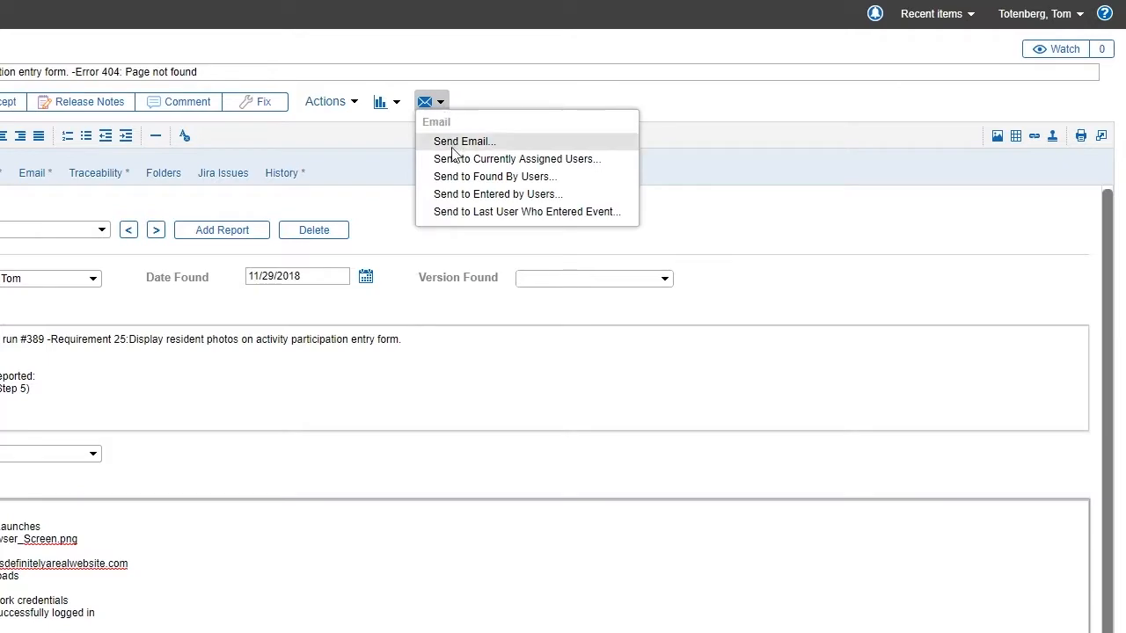
Email the team about Issue 66 using the Issue Added template
{"action": "left_click", "coordinate": [464, 141]}
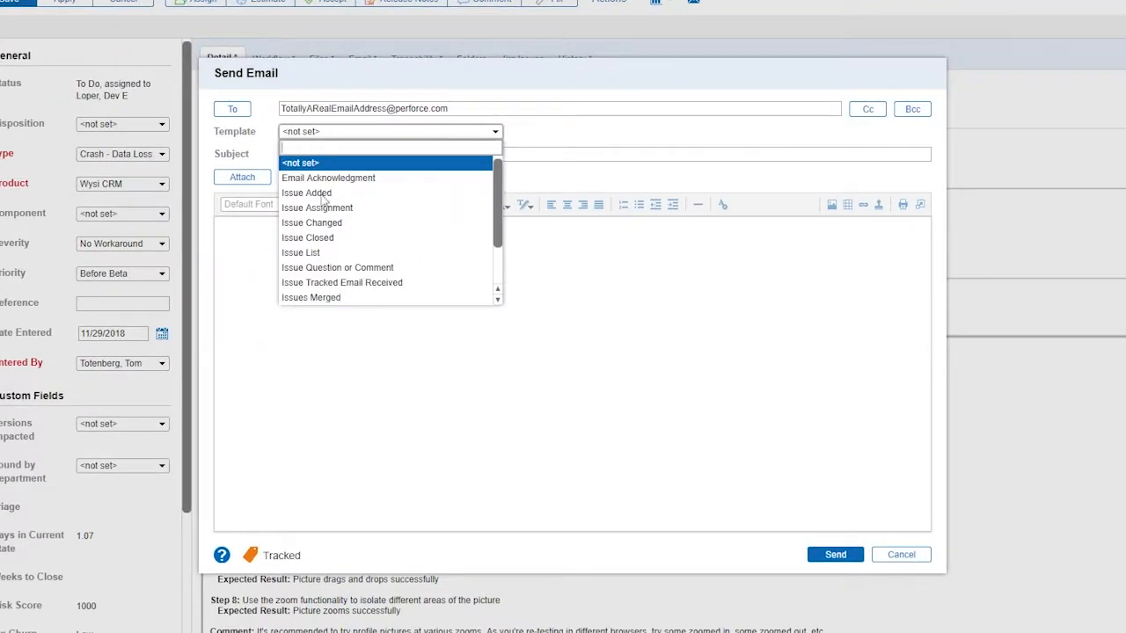
{"action": "left_click", "coordinate": [306, 193]}
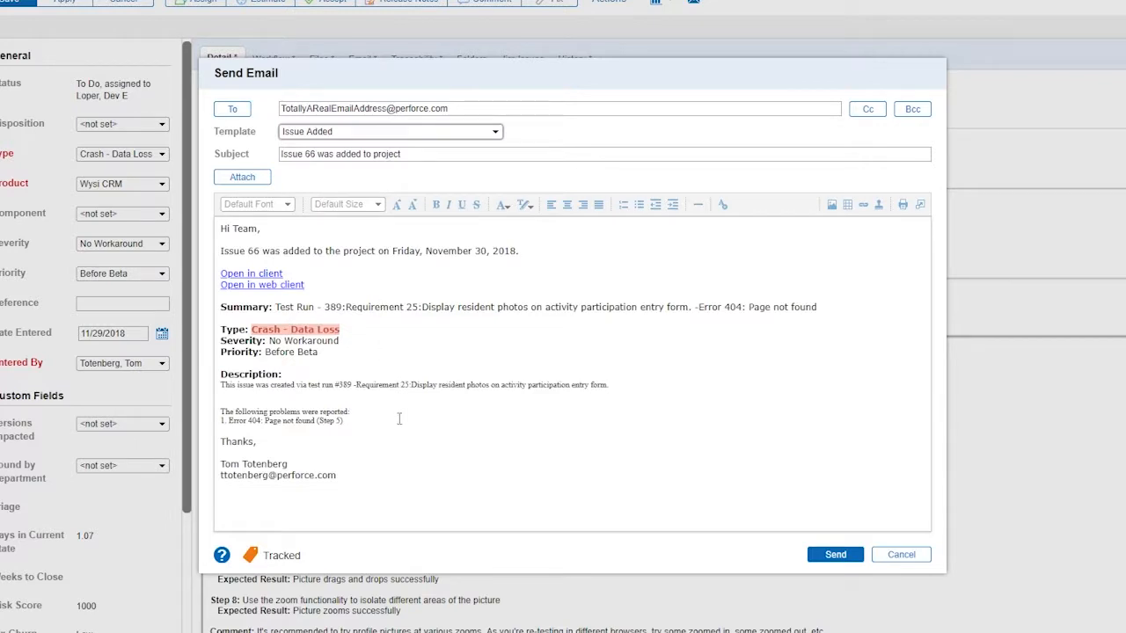
{"action": "mouse_move", "coordinate": [444, 463]}
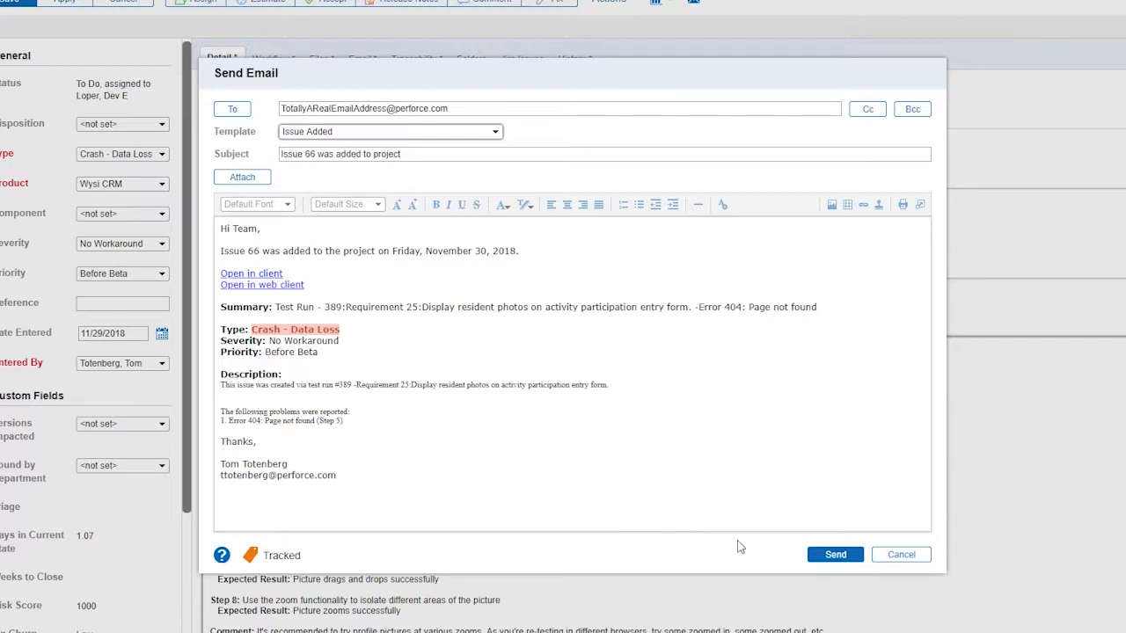
{"action": "left_click", "coordinate": [834, 554]}
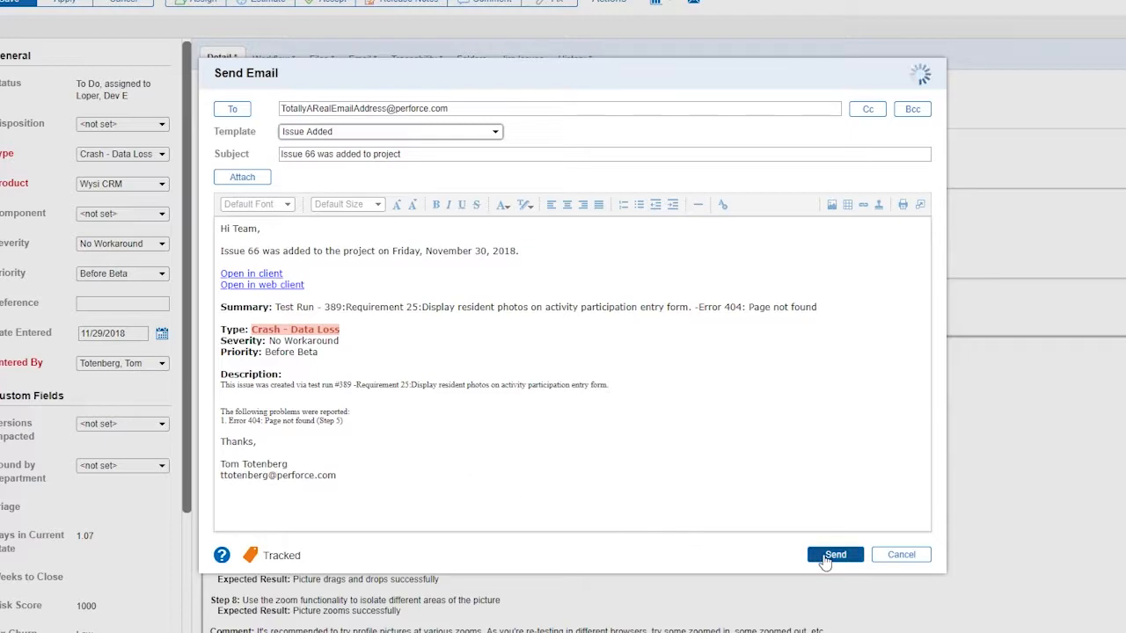
{"action": "left_click", "coordinate": [834, 554]}
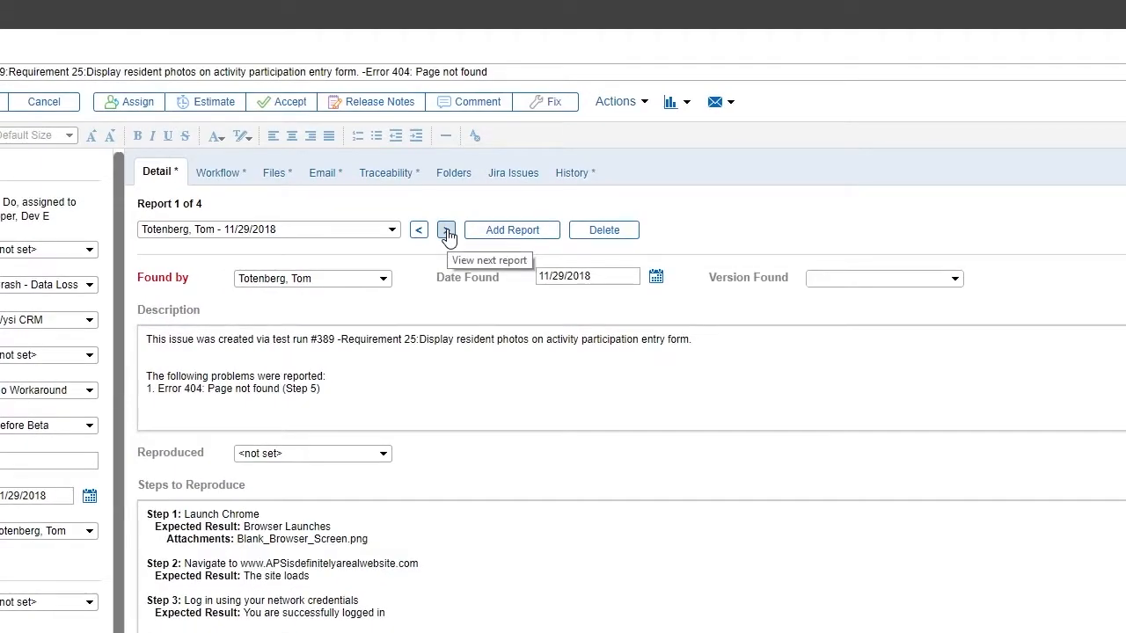
Step through the issue's problem reports 1 to 4 from different reporters
{"action": "left_click", "coordinate": [446, 230]}
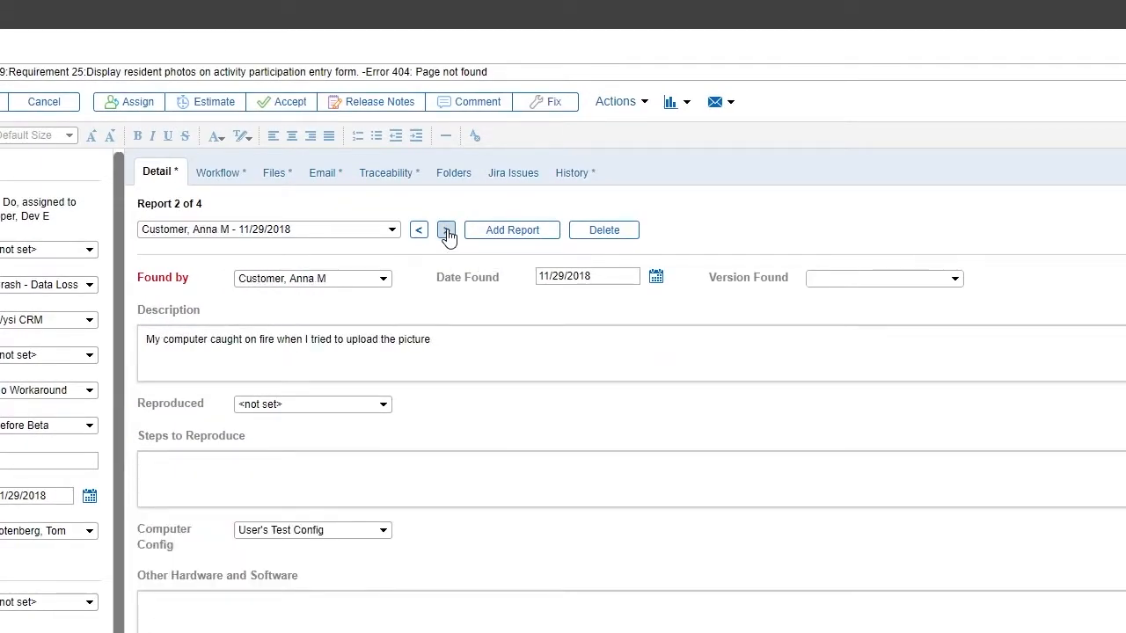
{"action": "left_click", "coordinate": [446, 229]}
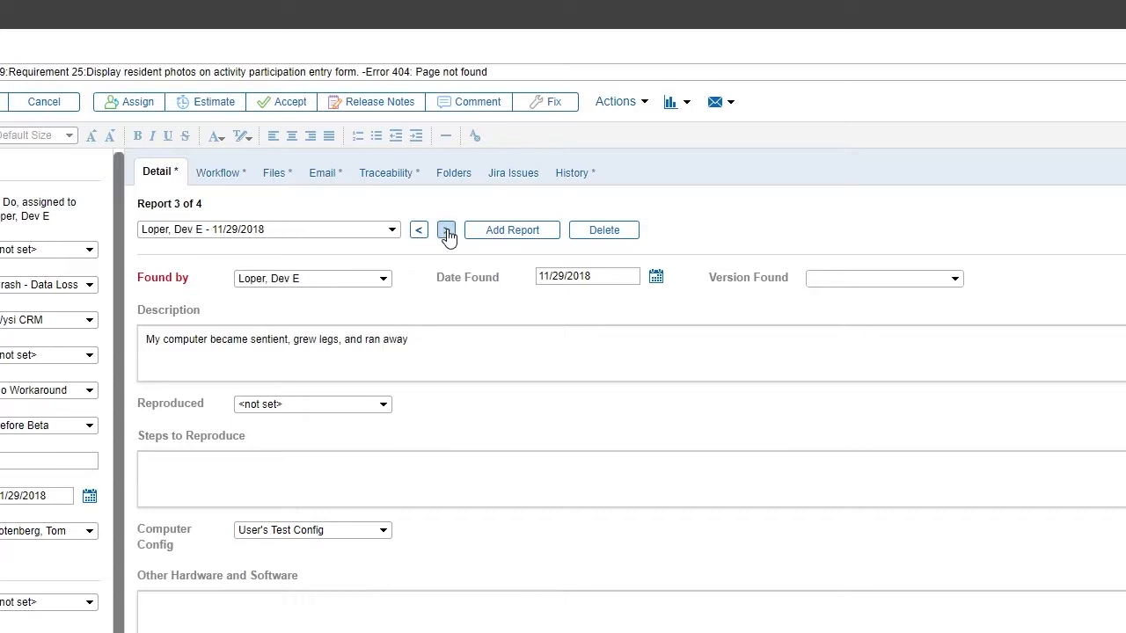
{"action": "left_click", "coordinate": [446, 230]}
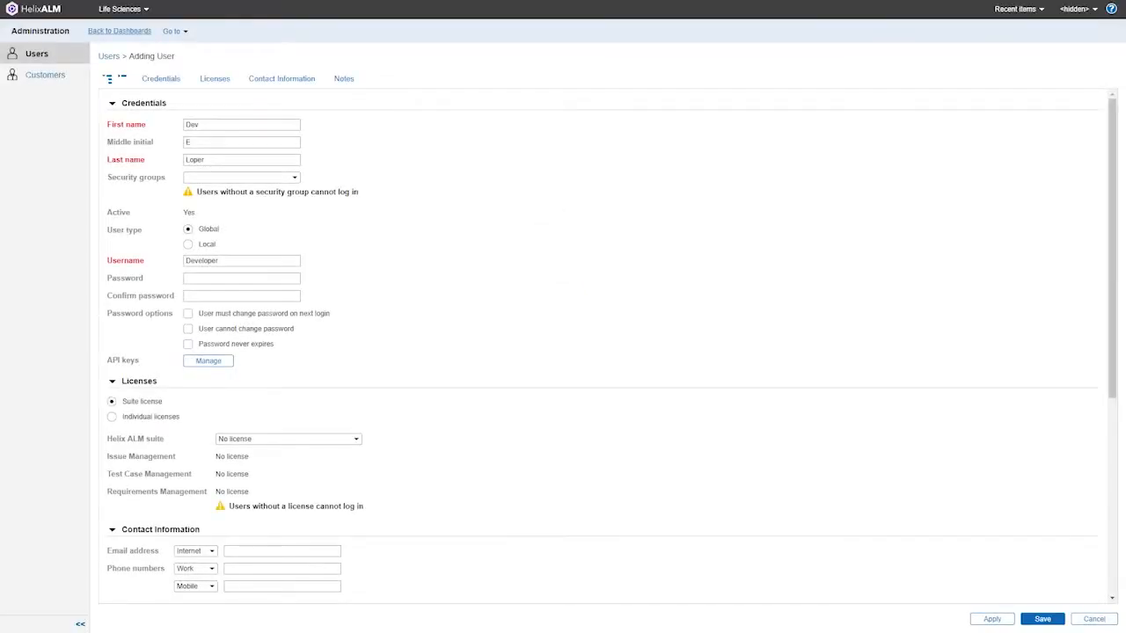
{"action": "mouse_move", "coordinate": [157, 367]}
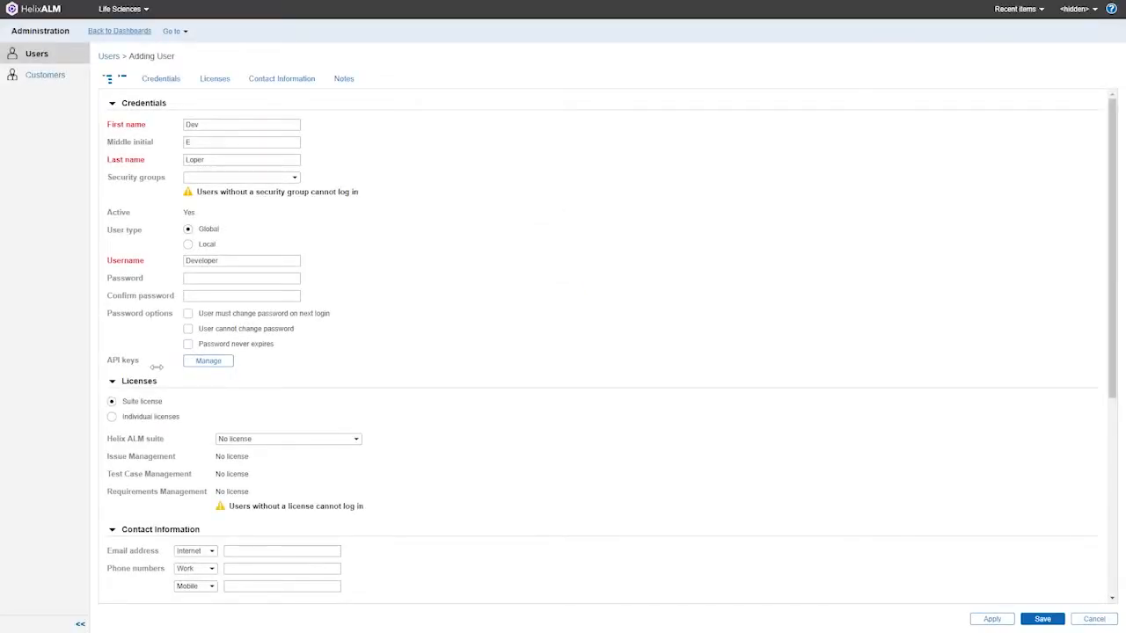
Add API key 'Test Automation Key' described 'For use with our test automation scripts'
{"action": "left_click", "coordinate": [208, 360]}
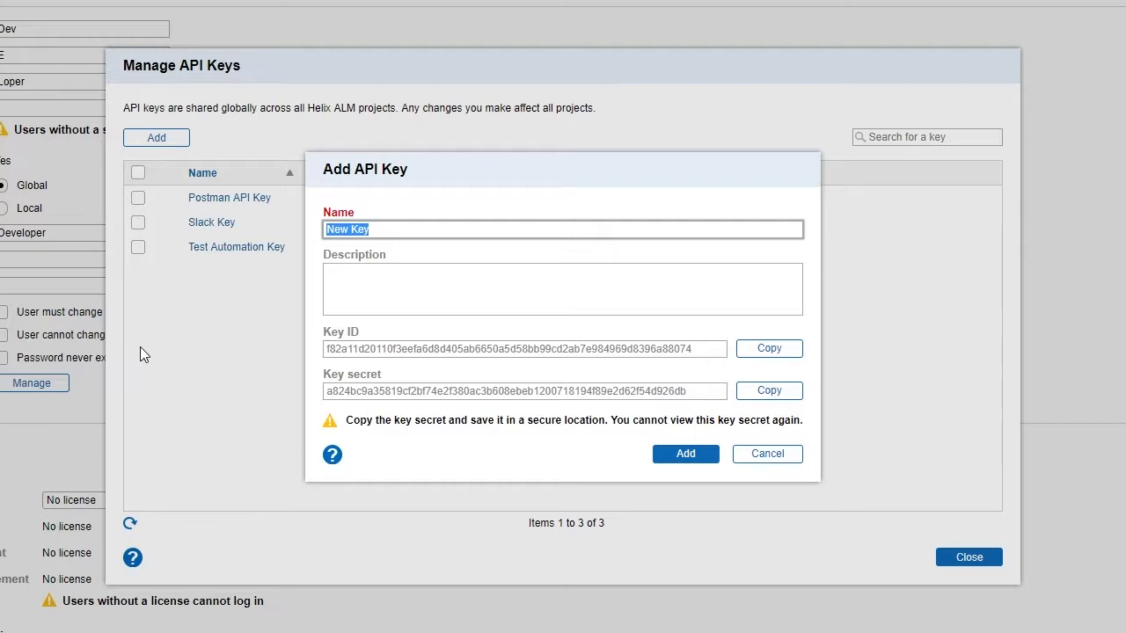
{"action": "type", "text": "Test Automation K"}
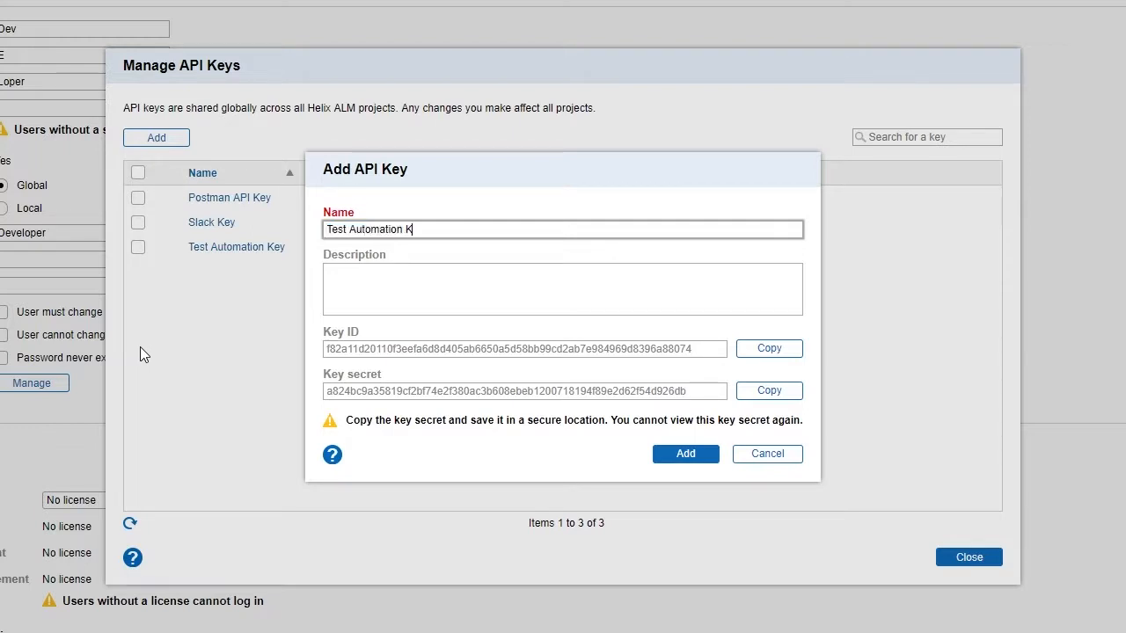
{"action": "type", "text": "For use with our test"}
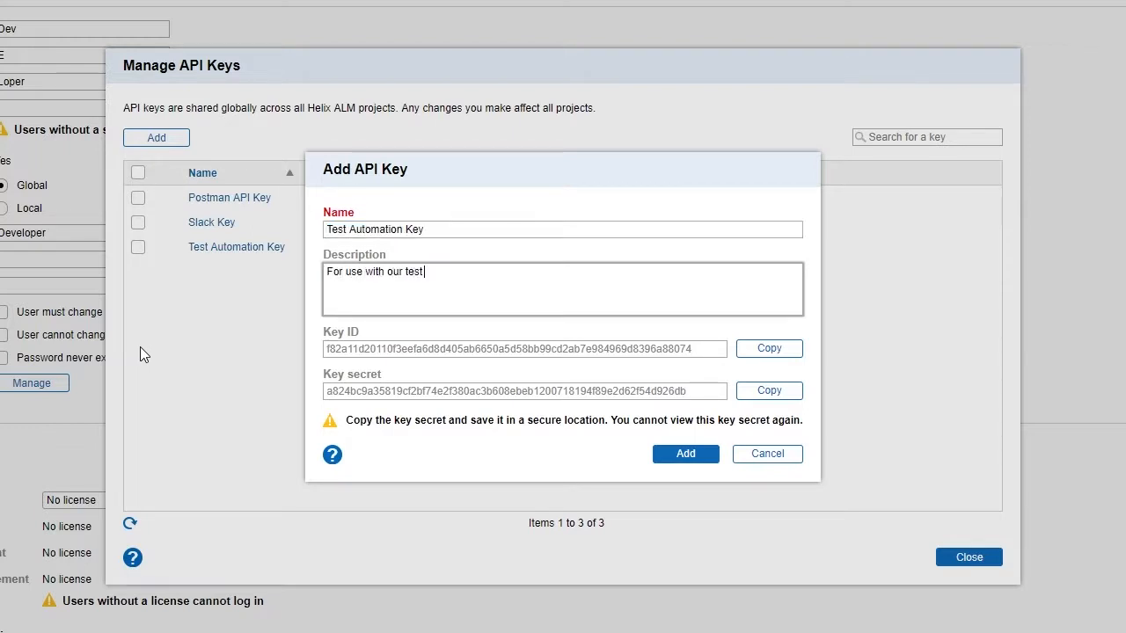
{"action": "type", "text": "automation scripts"}
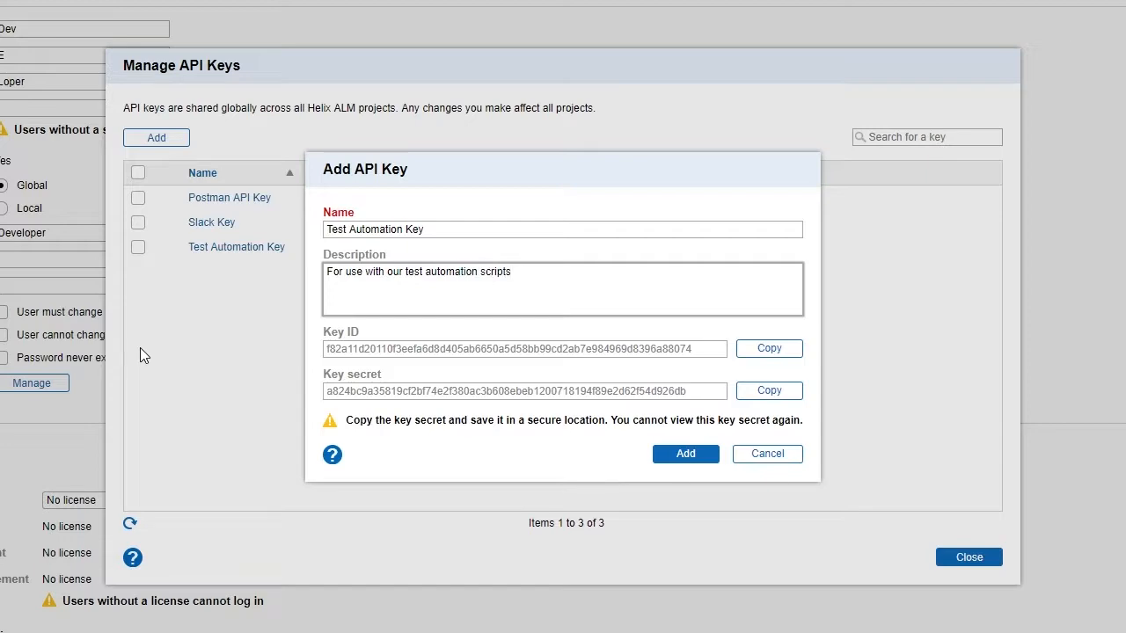
{"action": "left_click", "coordinate": [685, 454]}
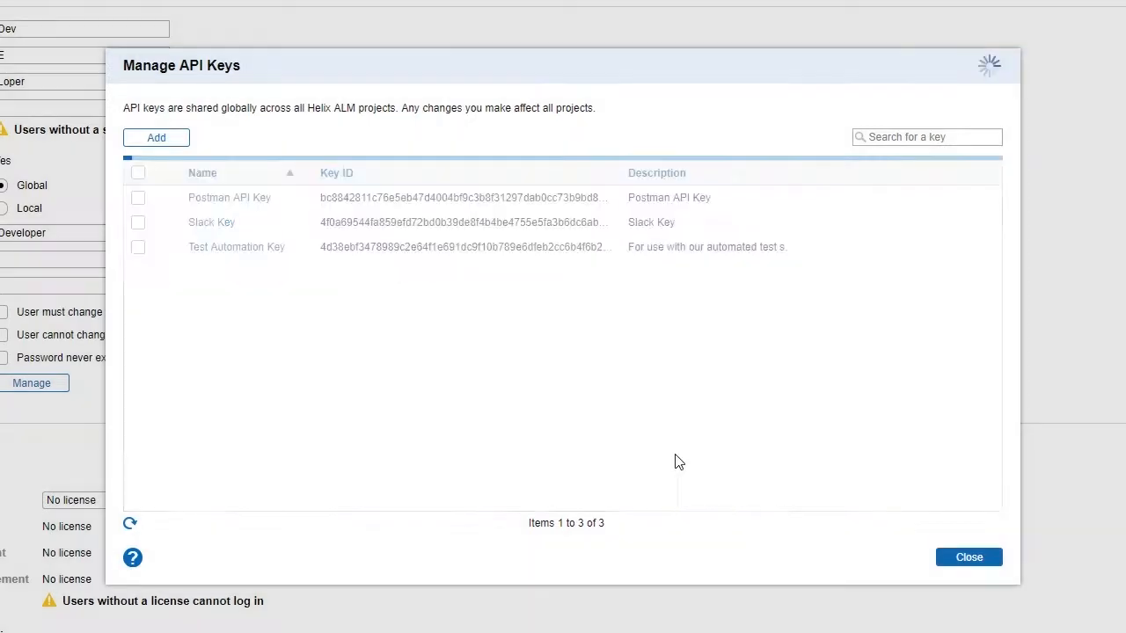
{"action": "left_click", "coordinate": [968, 557]}
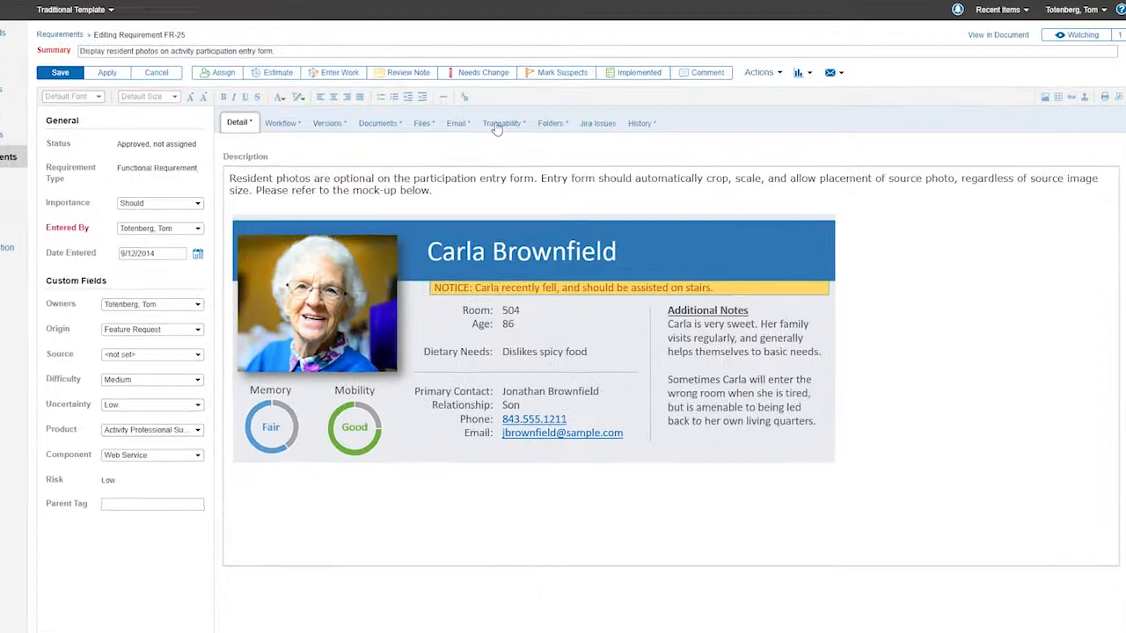
Show FR-25's Traceability tab with its linked test cases and related requirements
{"action": "left_click", "coordinate": [501, 123]}
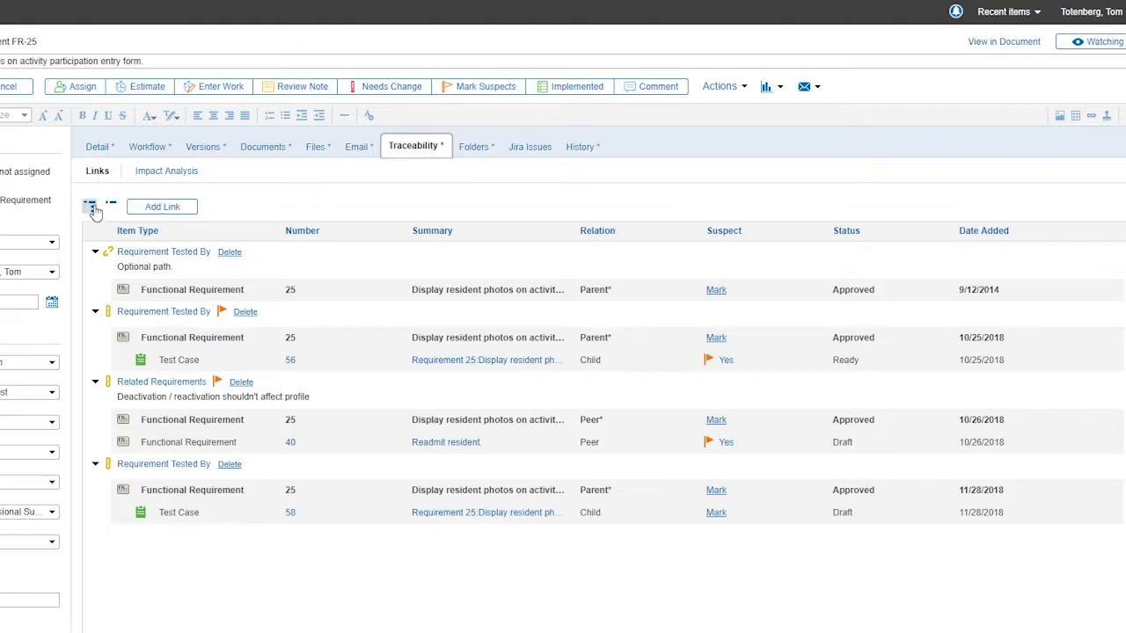
{"action": "mouse_move", "coordinate": [162, 206]}
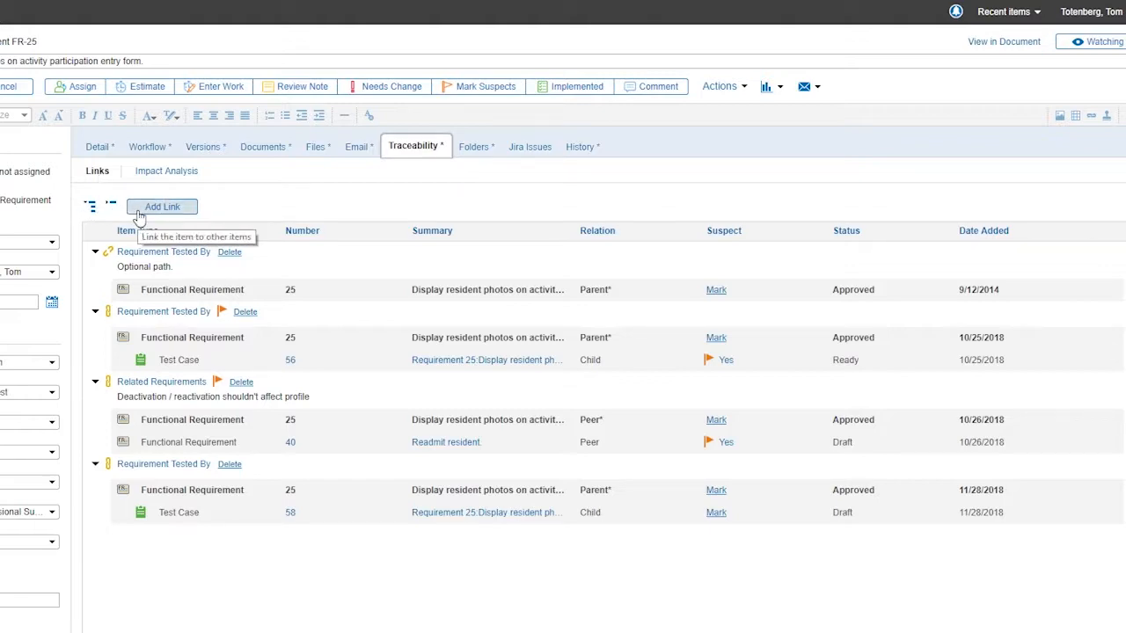